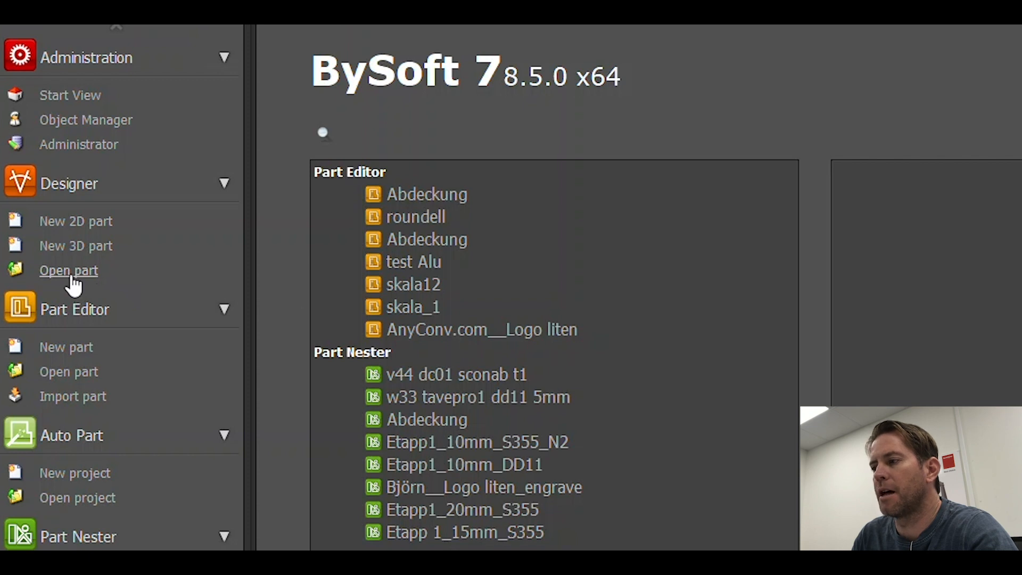
Step: Open the Sample12 part with the Abdeckung component in the 3D Designer
click(68, 270)
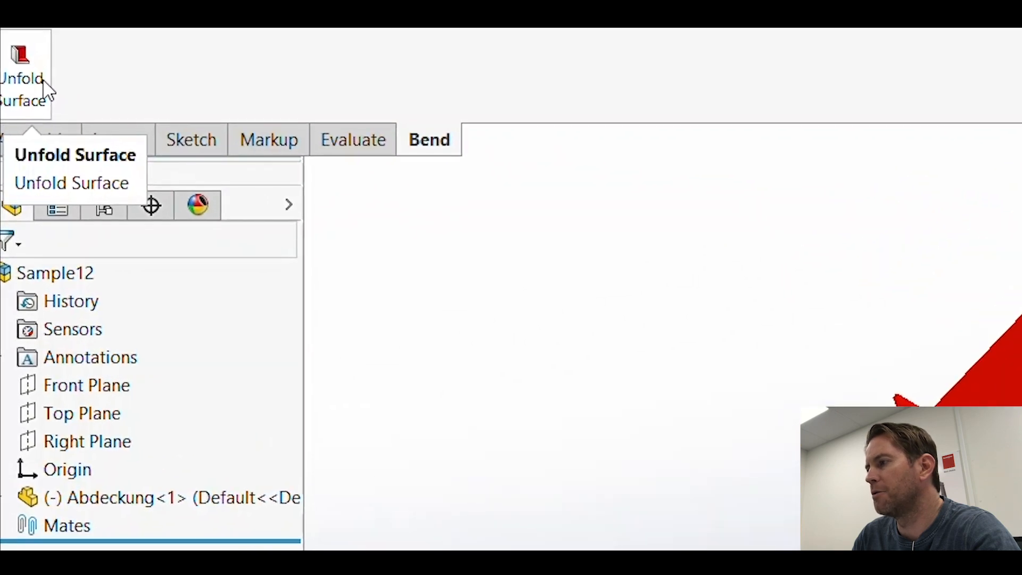
click(71, 182)
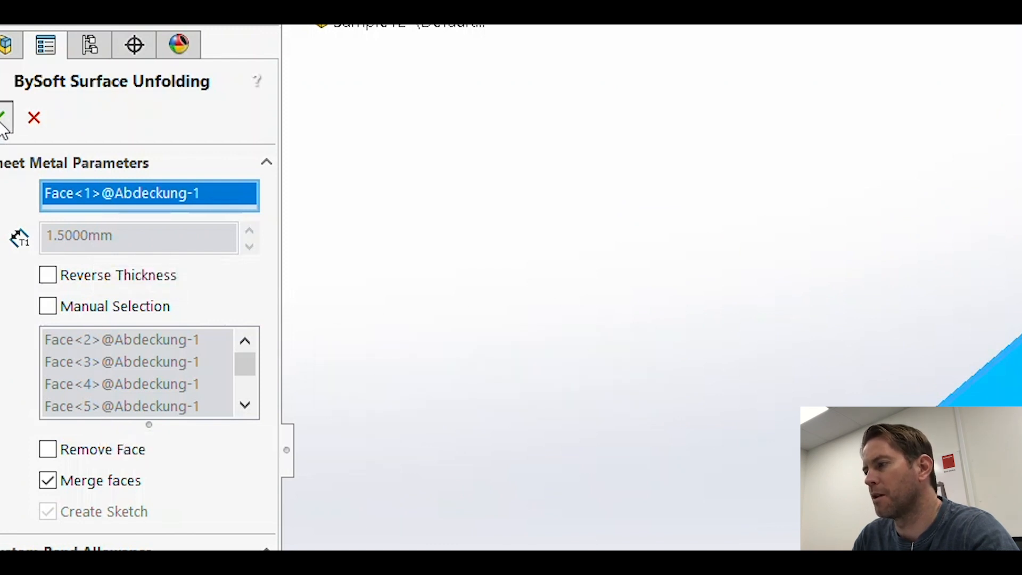
click(6, 117)
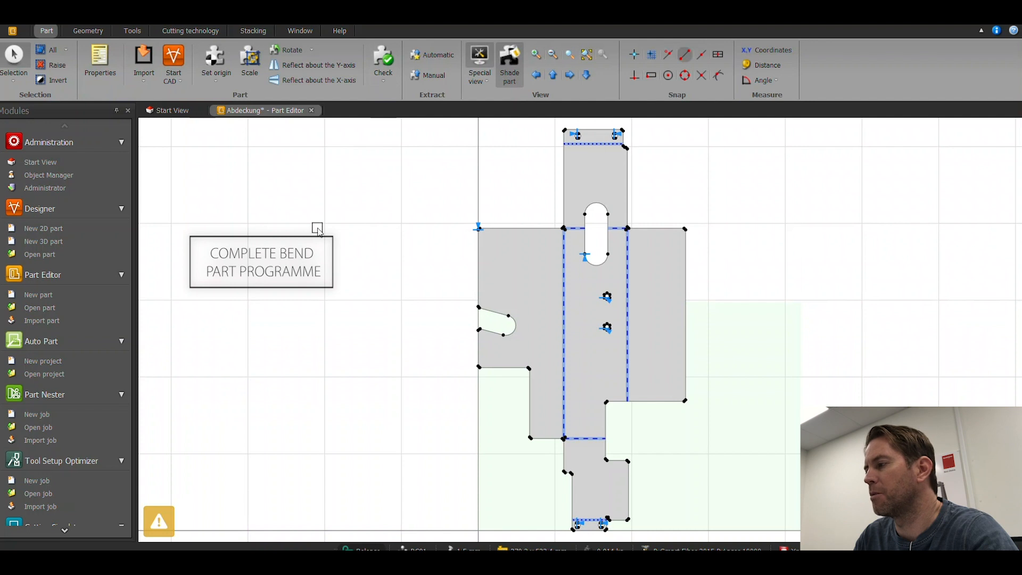
mouse_move(280, 202)
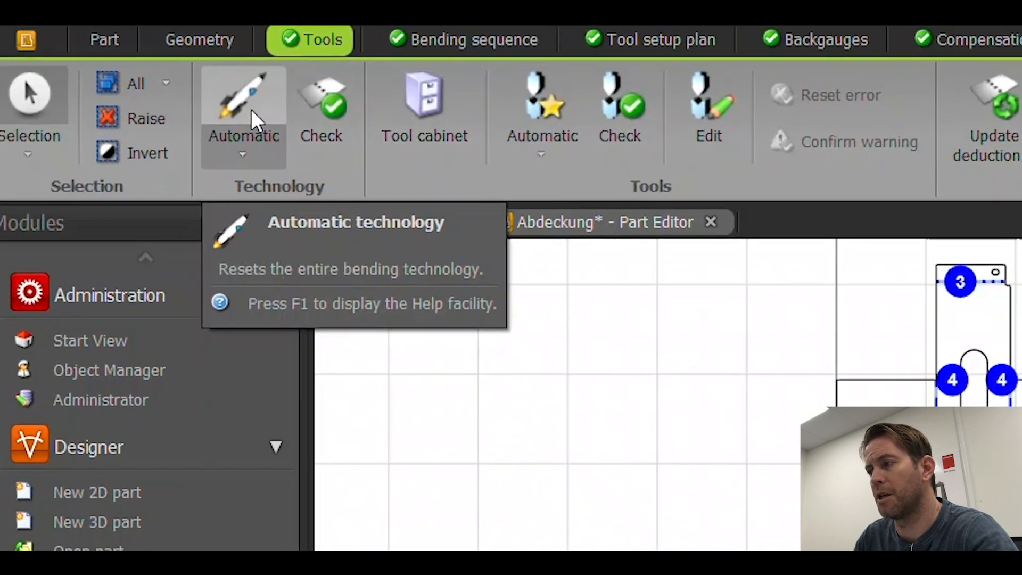
Step: Generate the bending technology automatically so each bend line gets a numbered step
click(243, 104)
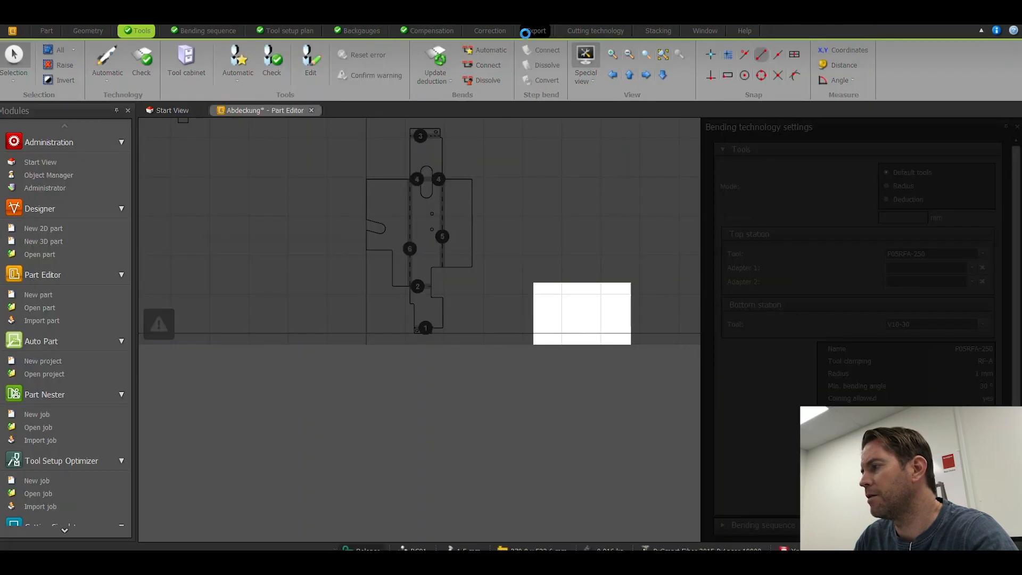
Step: Switch to the Export view and play the 3D simulation of the six bending processes
click(535, 31)
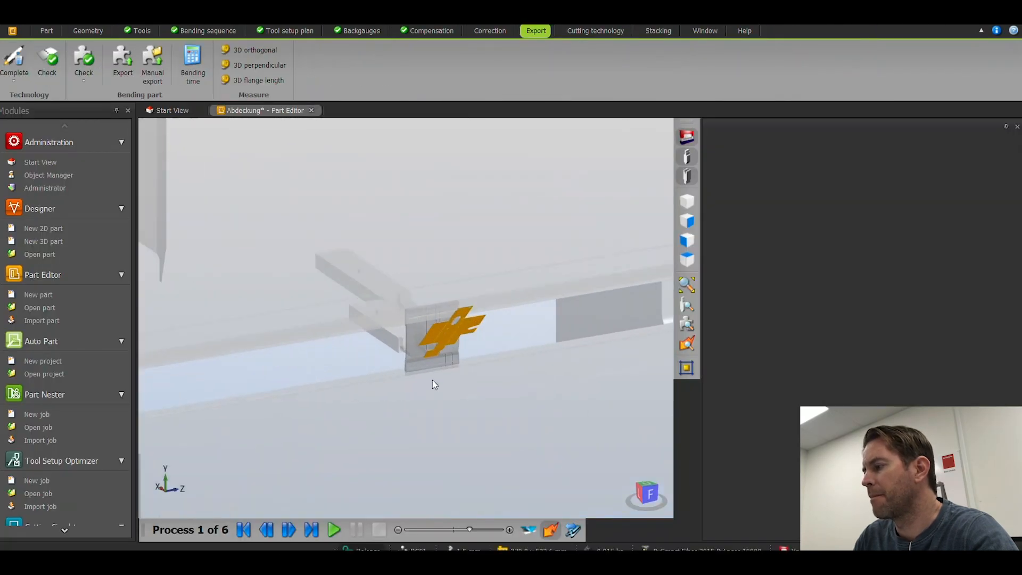
click(333, 529)
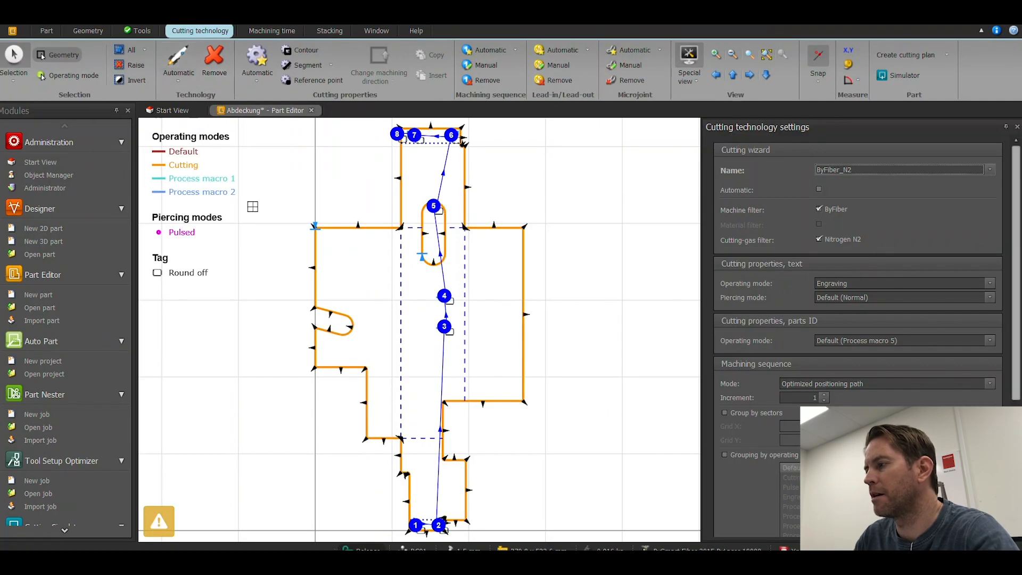
Step: Show the Machining time summary for the laser-cut Abdeckung blank
click(271, 31)
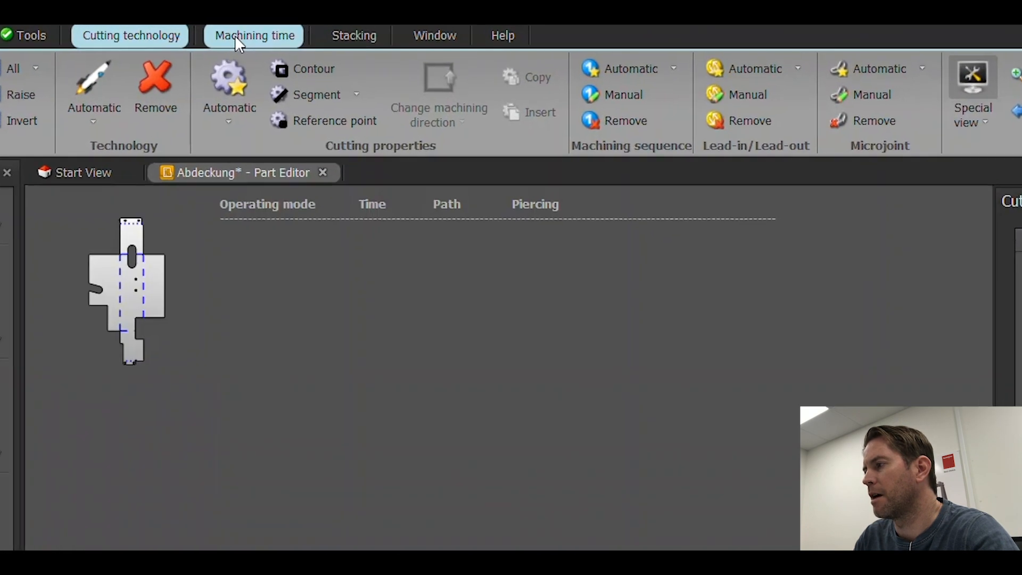